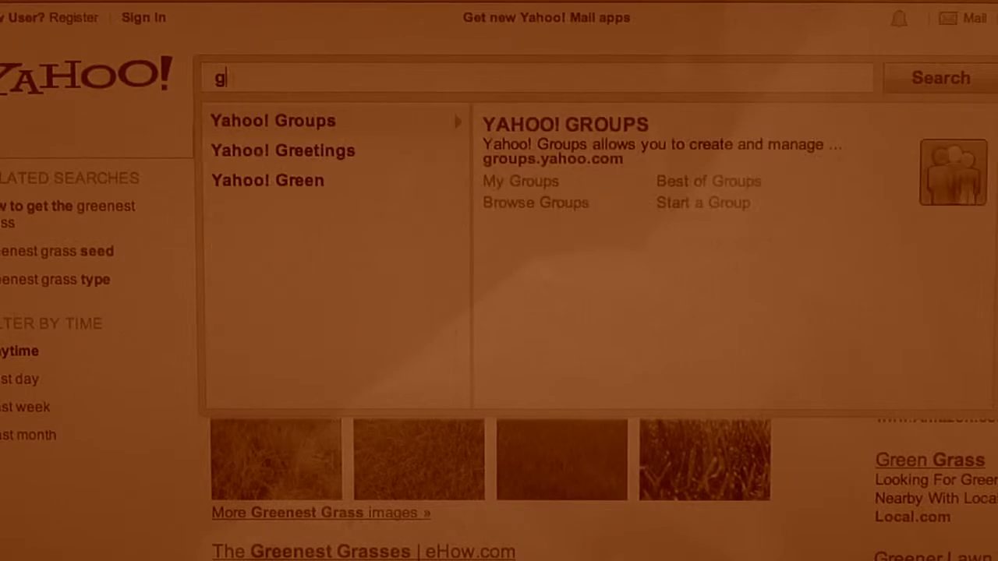
Search for how to get the greenest grass via the autocomplete suggestion
text(how to ge)
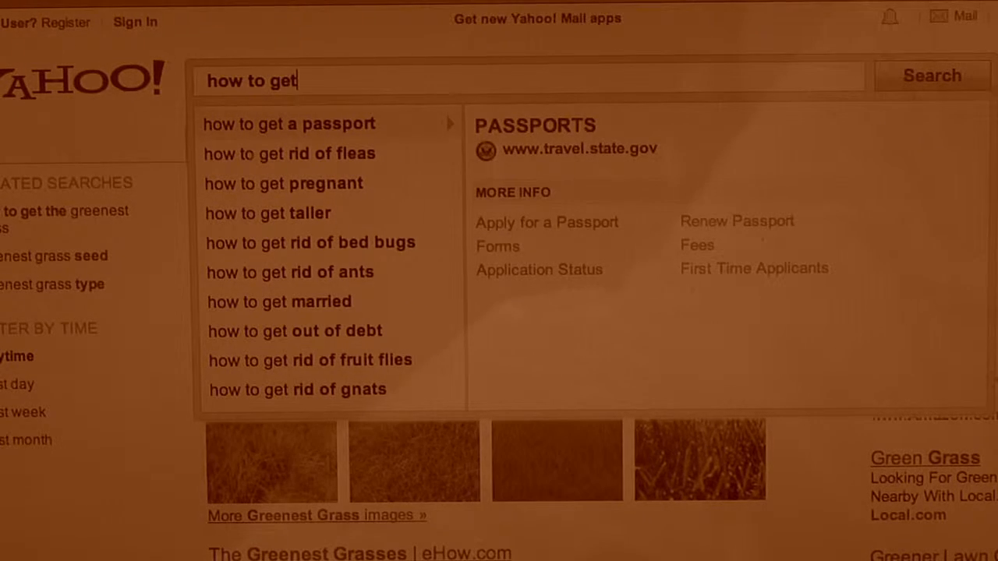
text(the greenes)
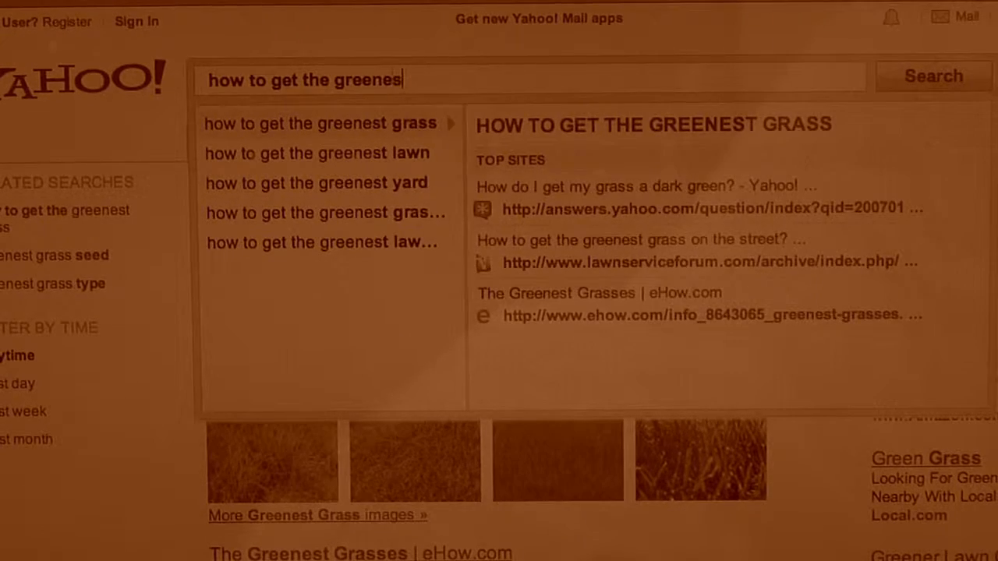
click(320, 123)
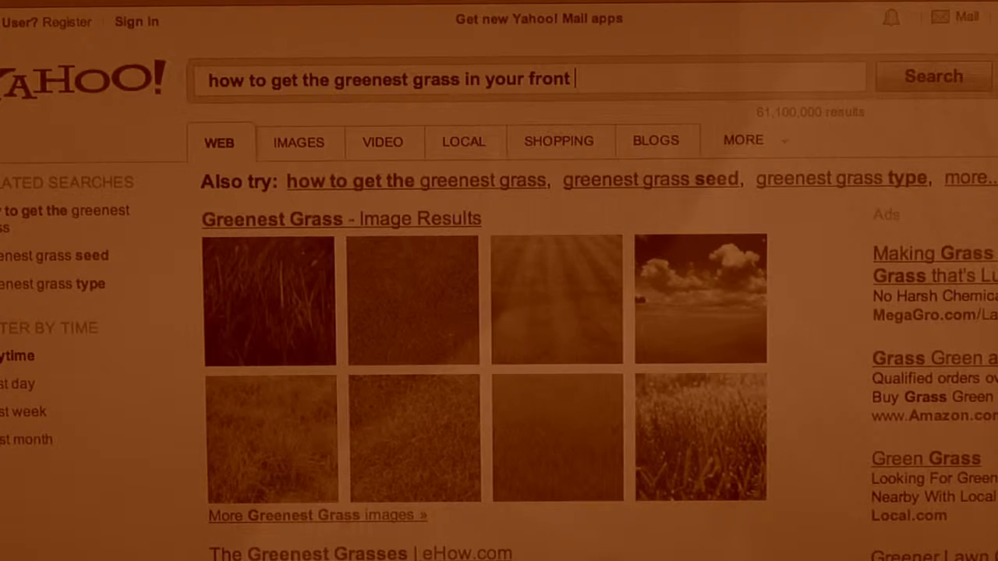
Enter a new query 'Daytona beach' so its autocomplete suggestions appear
text(lawn)
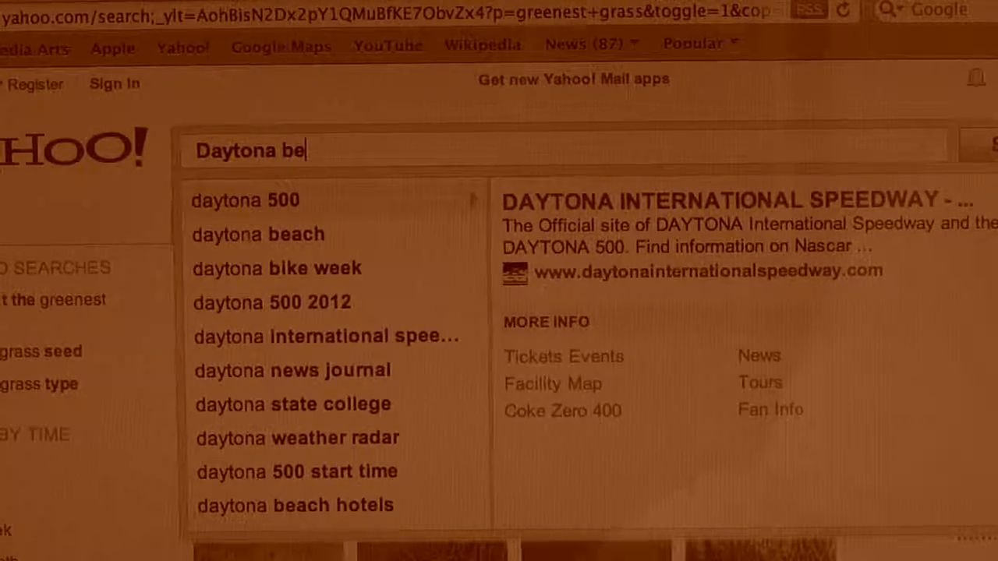
text(ach)
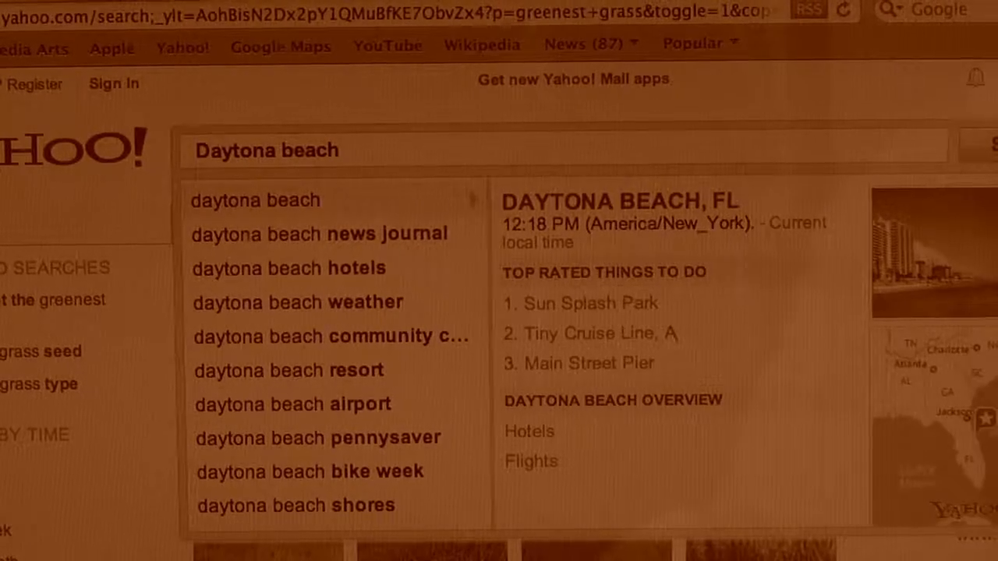